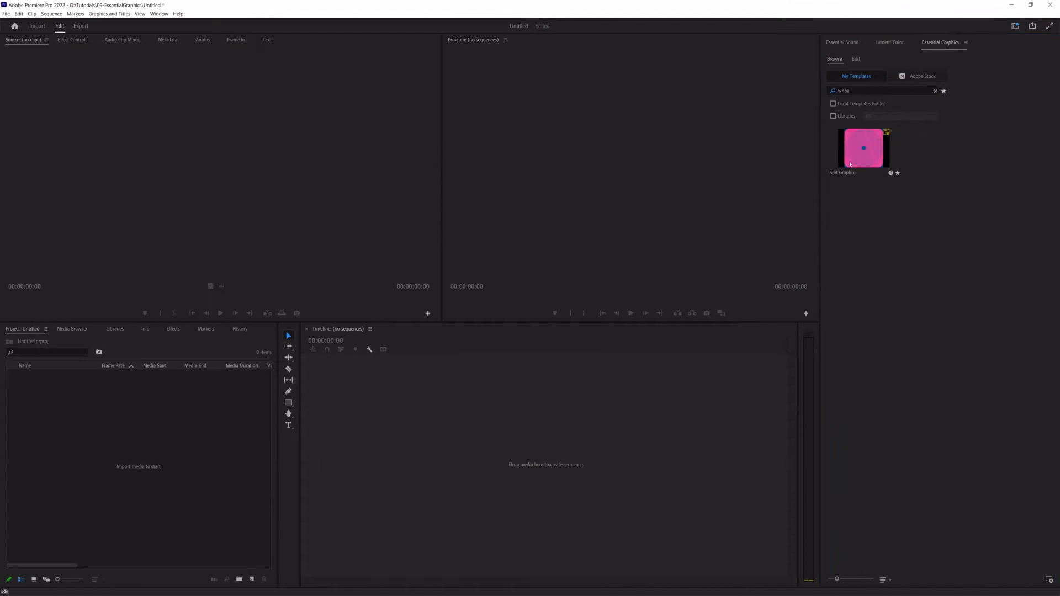
- Place another Stat Graphic instance from Essential Graphics onto the timeline
{"action": "left_click_drag", "start_coordinate": [864, 147], "coordinate": [420, 458]}
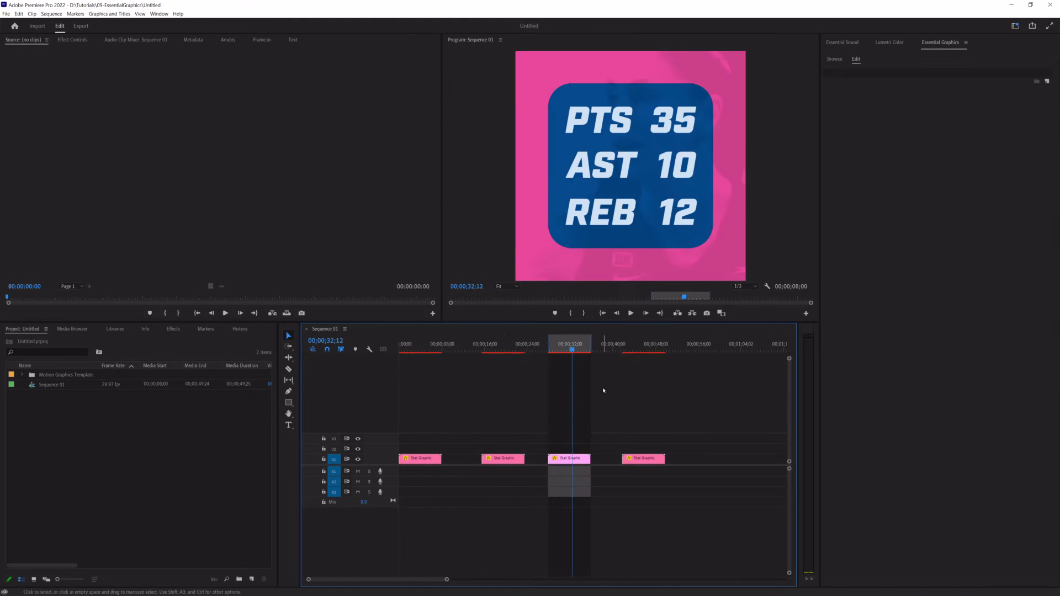
- Show the Essential Graphics panel from the Window menu
{"action": "left_click", "coordinate": [159, 13]}
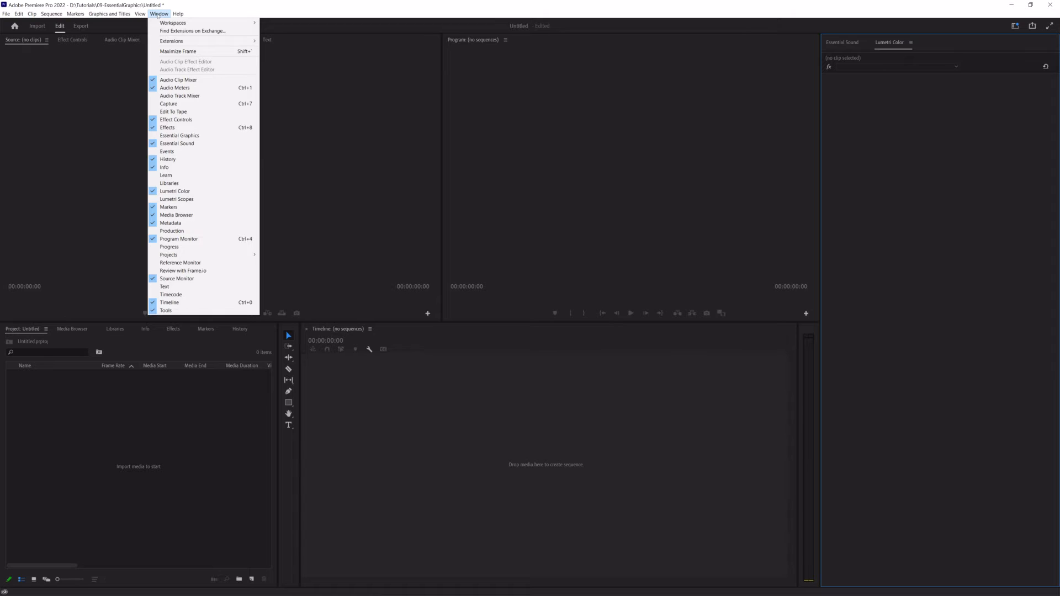
{"action": "mouse_move", "coordinate": [173, 22]}
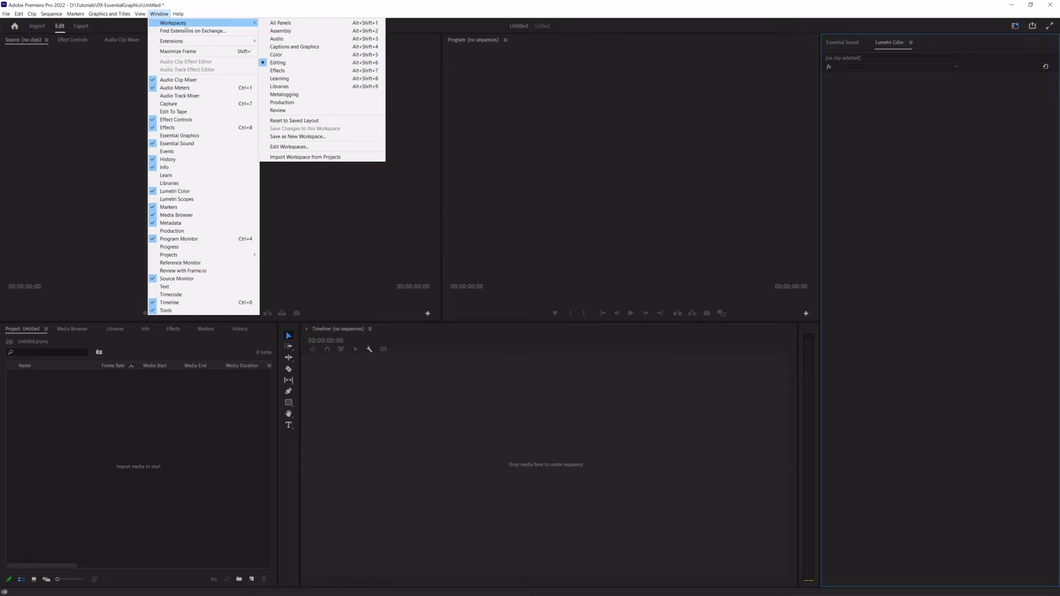
{"action": "mouse_move", "coordinate": [185, 27]}
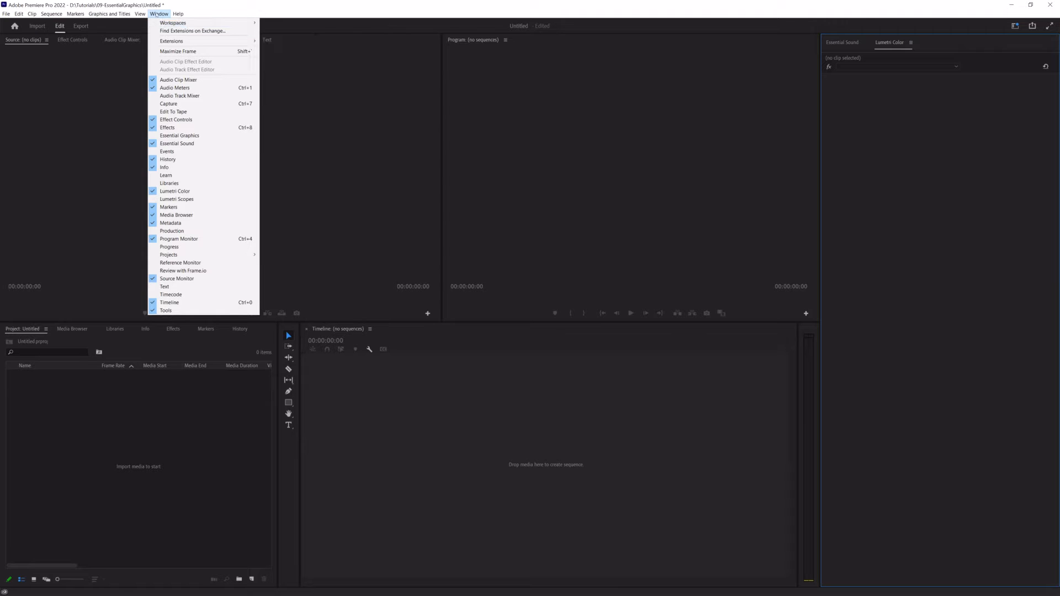
{"action": "mouse_move", "coordinate": [179, 135]}
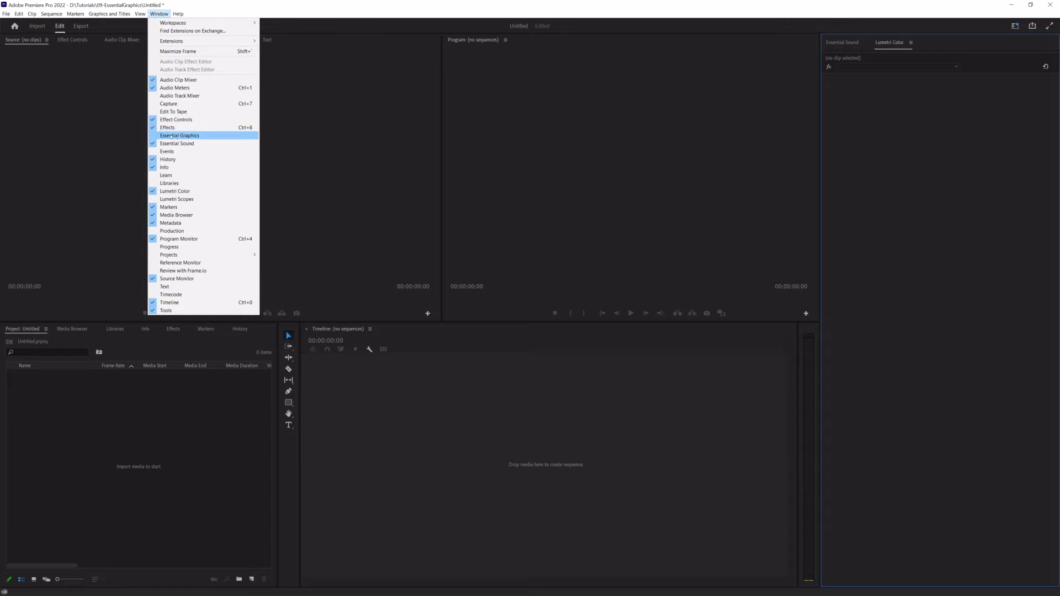
{"action": "left_click", "coordinate": [179, 135]}
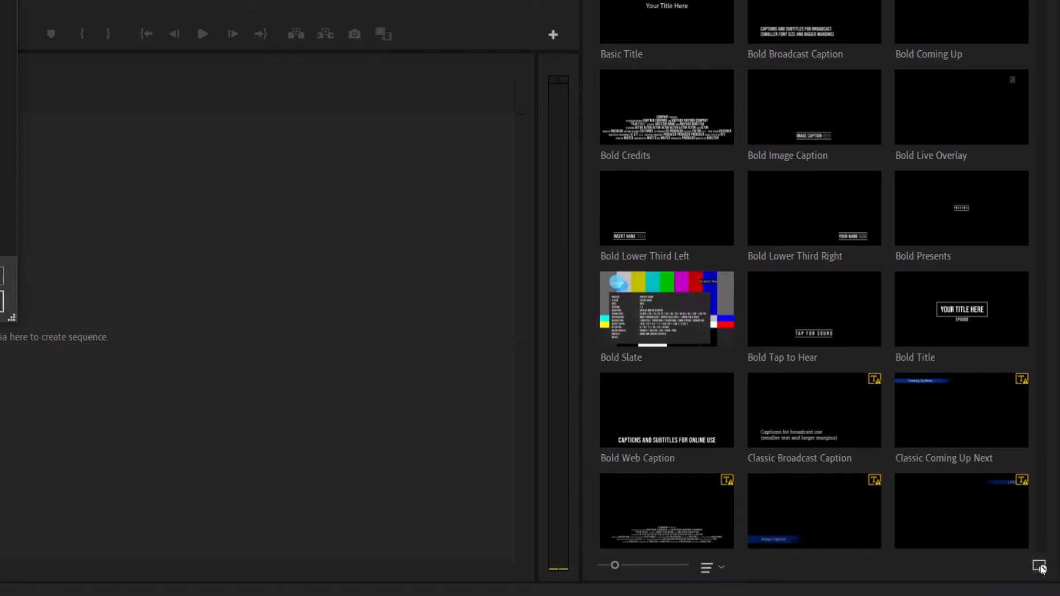
- Install the Stat Graphic.mogrt template from the tutorial folder
{"action": "left_click", "coordinate": [1041, 566]}
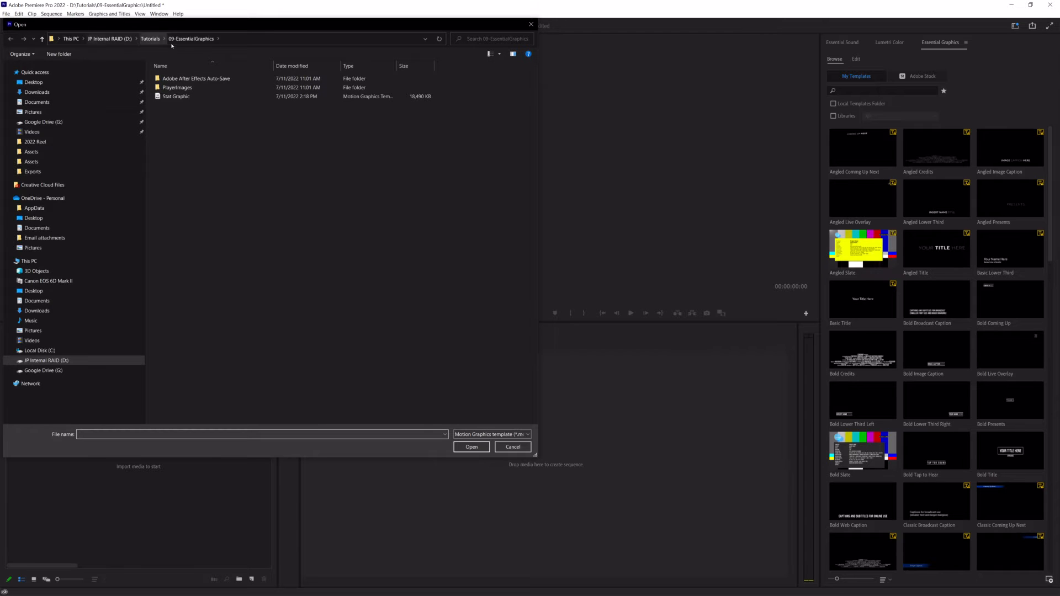
{"action": "left_click", "coordinate": [176, 96]}
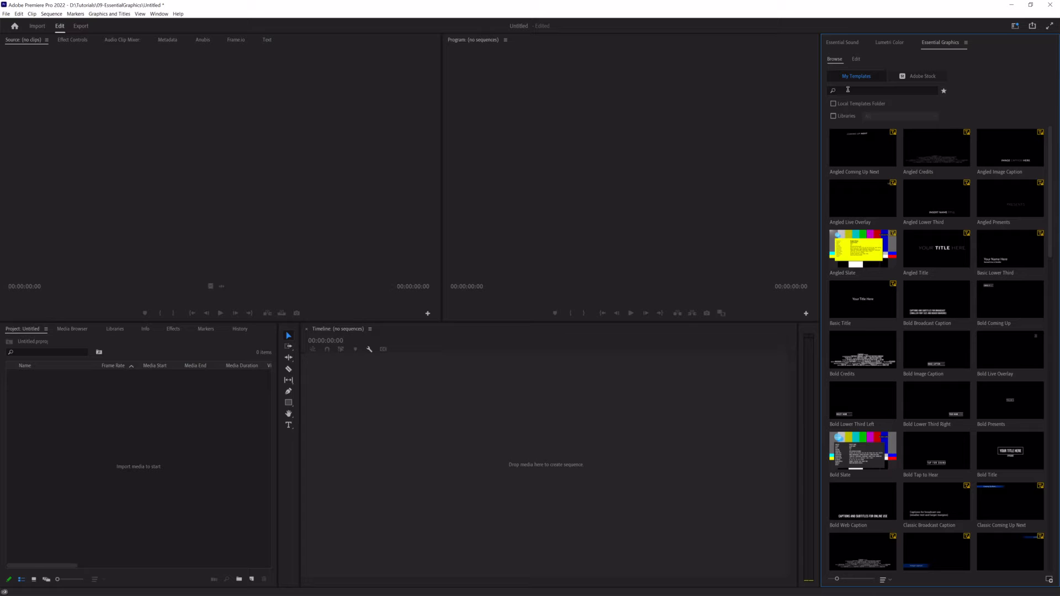
- Search the templates for 'WNBA' and star Stat Graphic as a favorite
{"action": "left_click", "coordinate": [886, 90]}
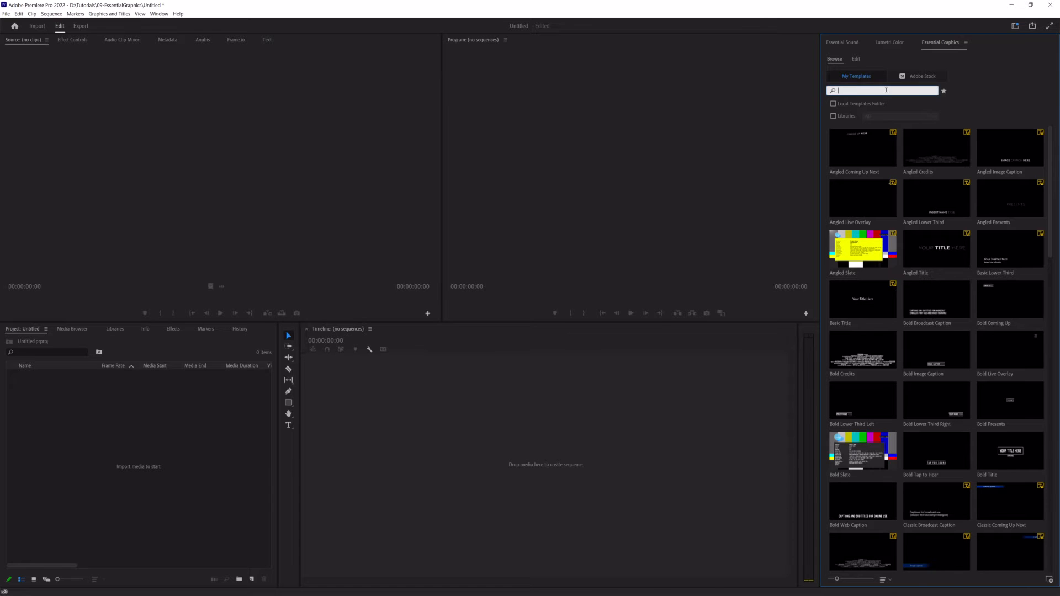
{"action": "type", "text": "WAN"}
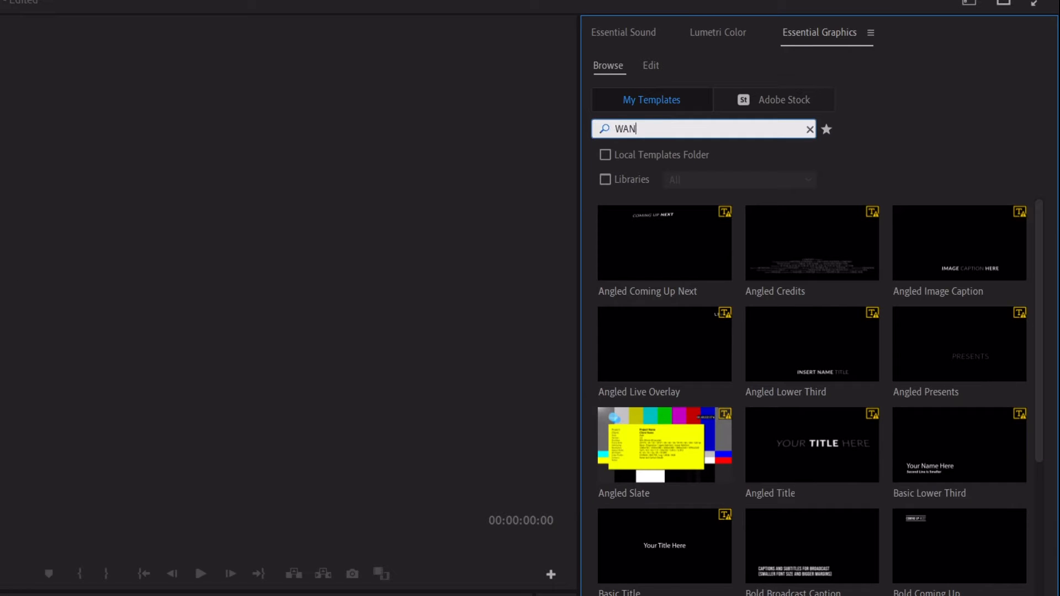
{"action": "type", "text": "WNBA"}
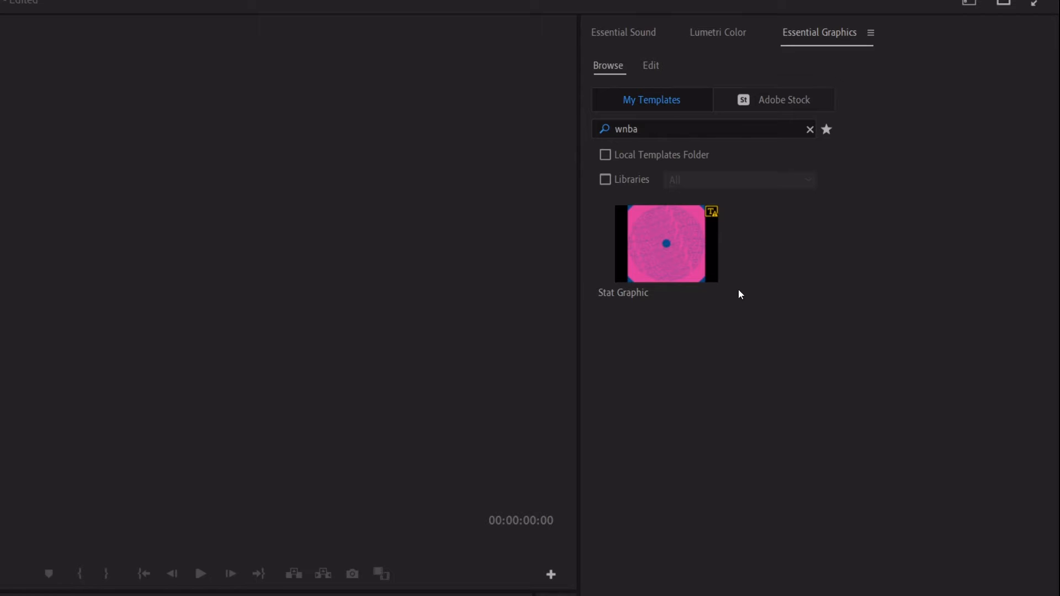
{"action": "mouse_move", "coordinate": [733, 296]}
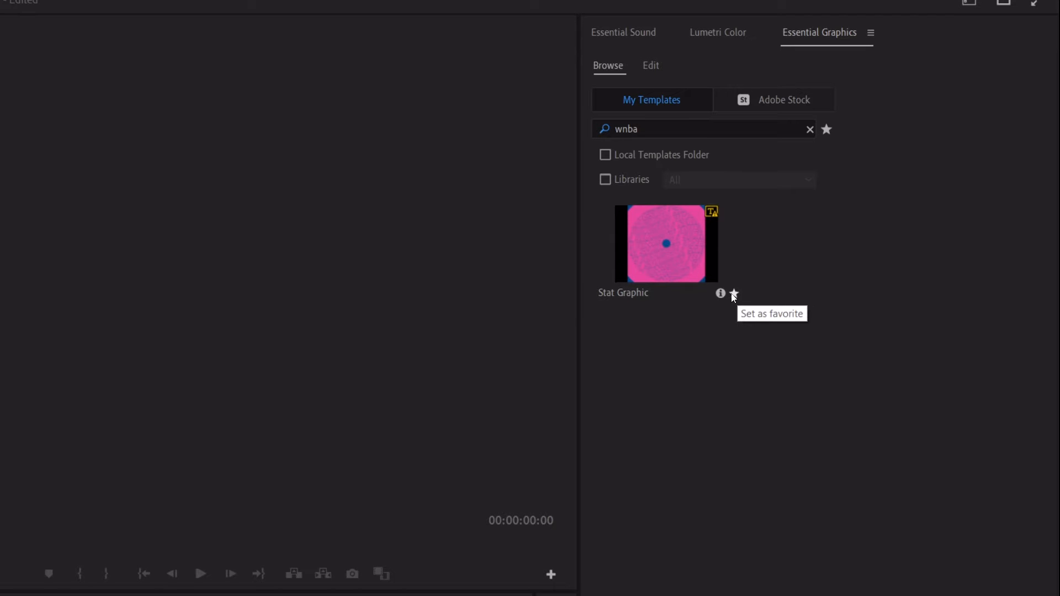
{"action": "left_click", "coordinate": [733, 293]}
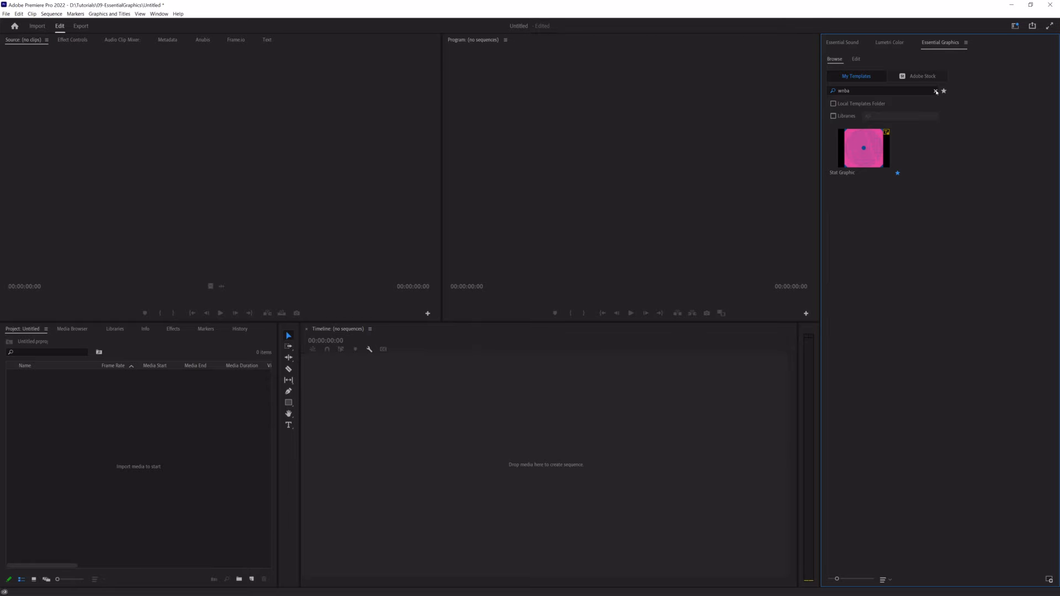
- Clear the search and select the Stat Graphic template
{"action": "left_click", "coordinate": [936, 91]}
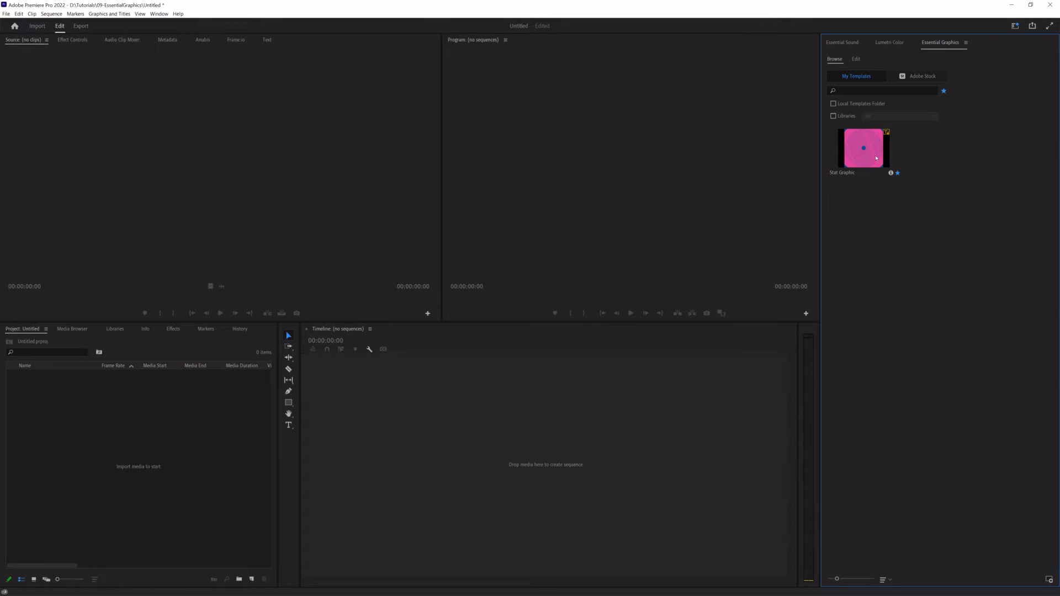
{"action": "left_click", "coordinate": [864, 148]}
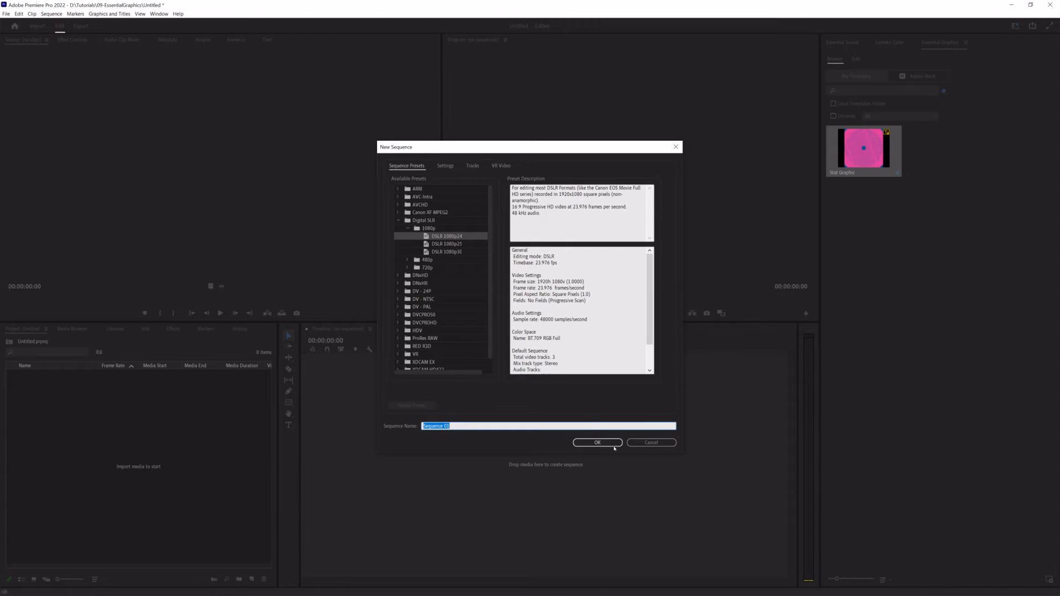
- Create a DSLR 1080p24 sequence, place Stat Graphic on V1, matching sequence settings to the graphic
{"action": "left_click", "coordinate": [596, 442]}
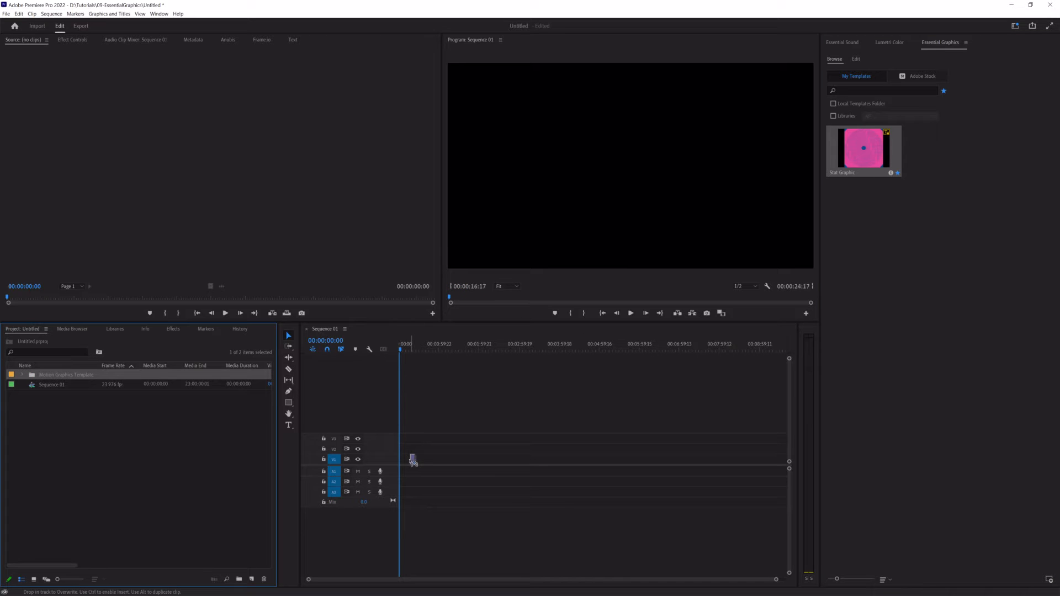
{"action": "left_click_drag", "start_coordinate": [862, 149], "coordinate": [412, 459]}
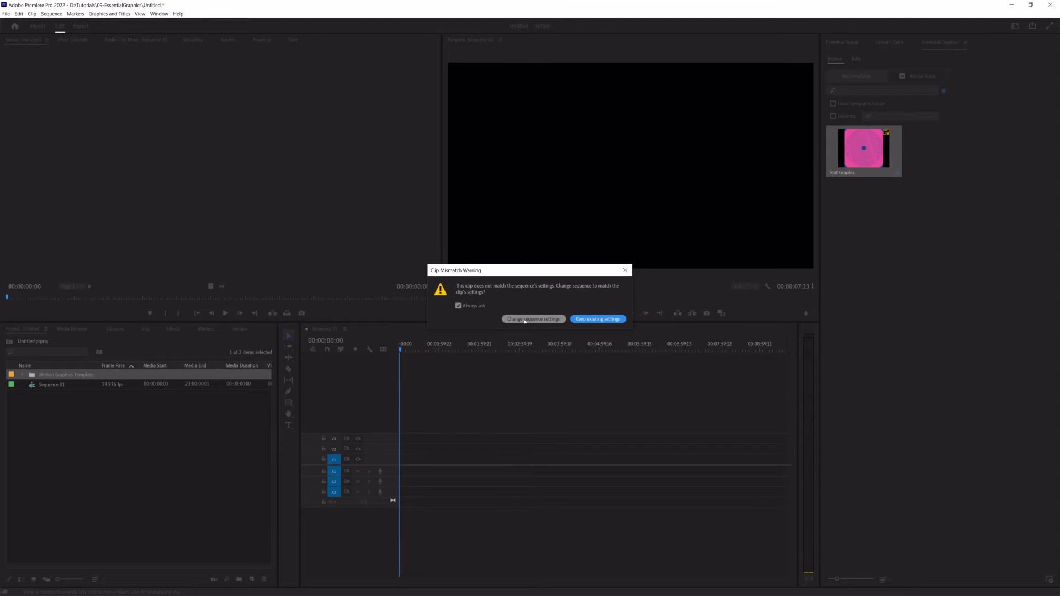
{"action": "left_click", "coordinate": [532, 318]}
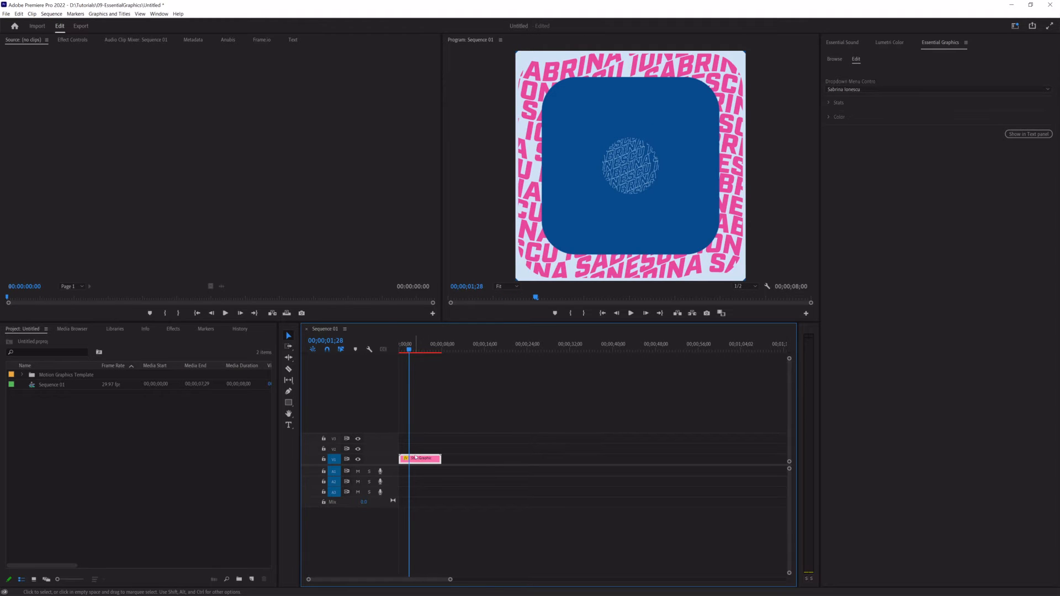
- Switch the graphic's player dropdown to Sue Bird, then back to A'ja Wilson
{"action": "left_click", "coordinate": [834, 58]}
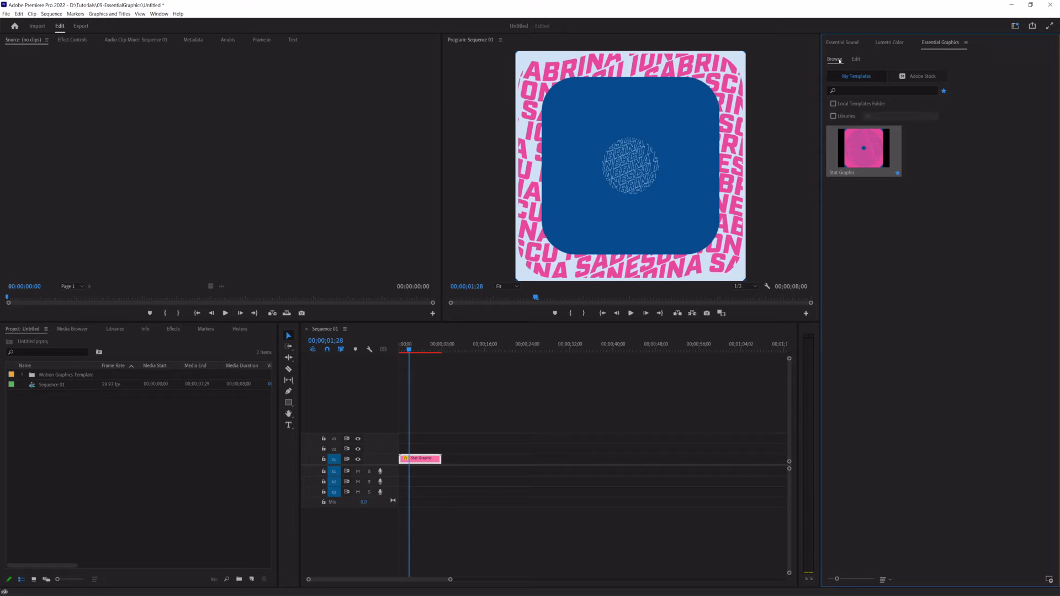
{"action": "mouse_move", "coordinate": [841, 61]}
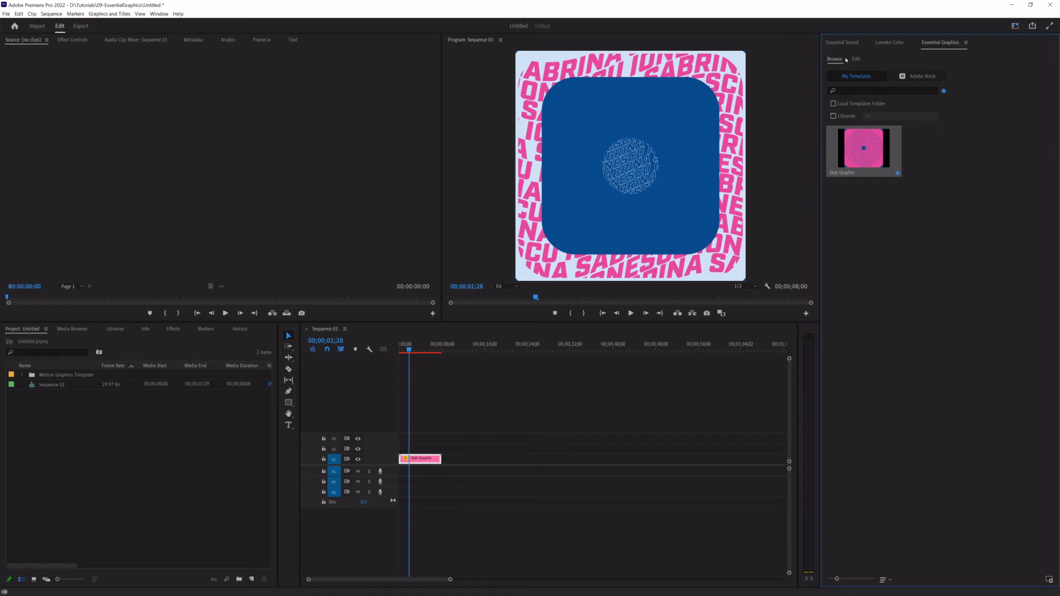
{"action": "mouse_move", "coordinate": [861, 156]}
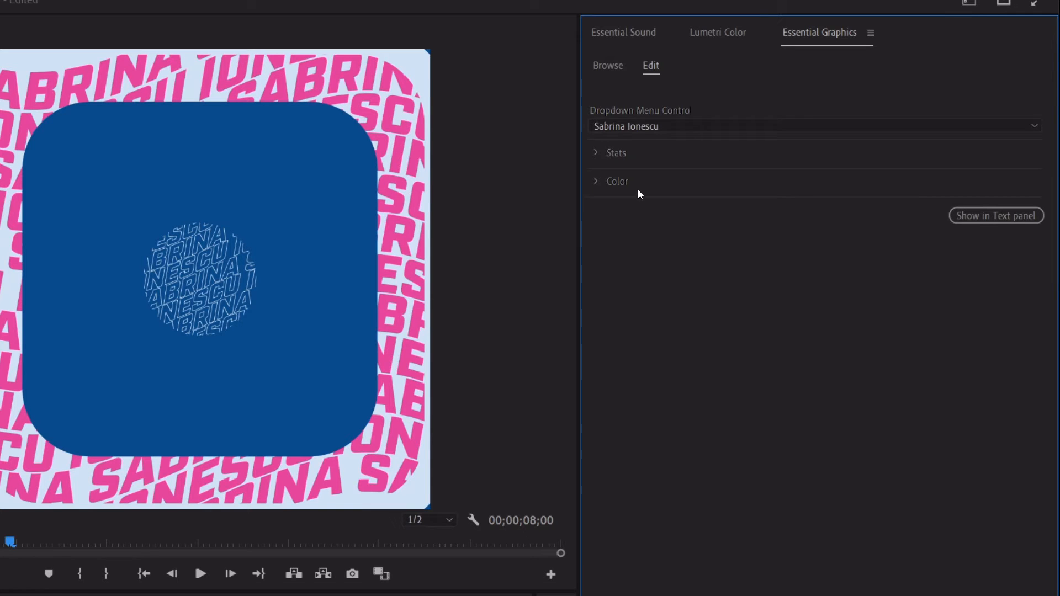
{"action": "mouse_move", "coordinate": [603, 154]}
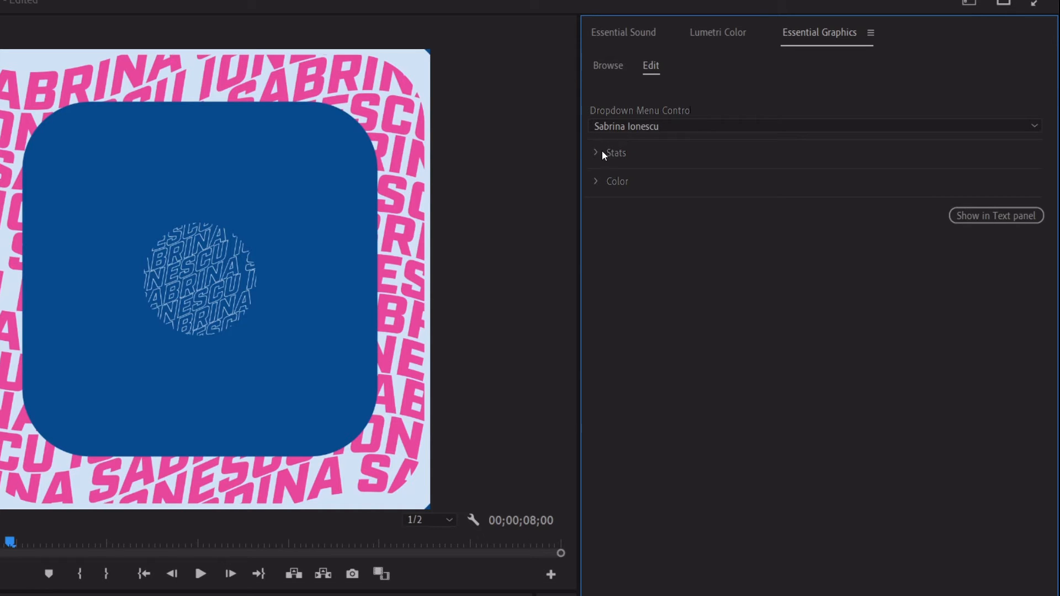
{"action": "mouse_move", "coordinate": [689, 226]}
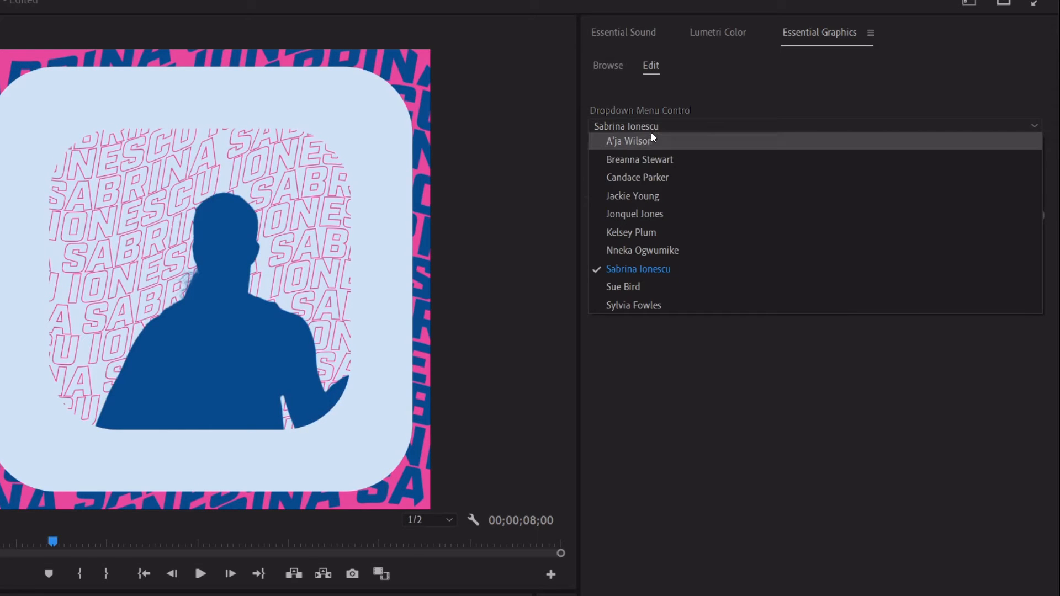
{"action": "left_click", "coordinate": [630, 141]}
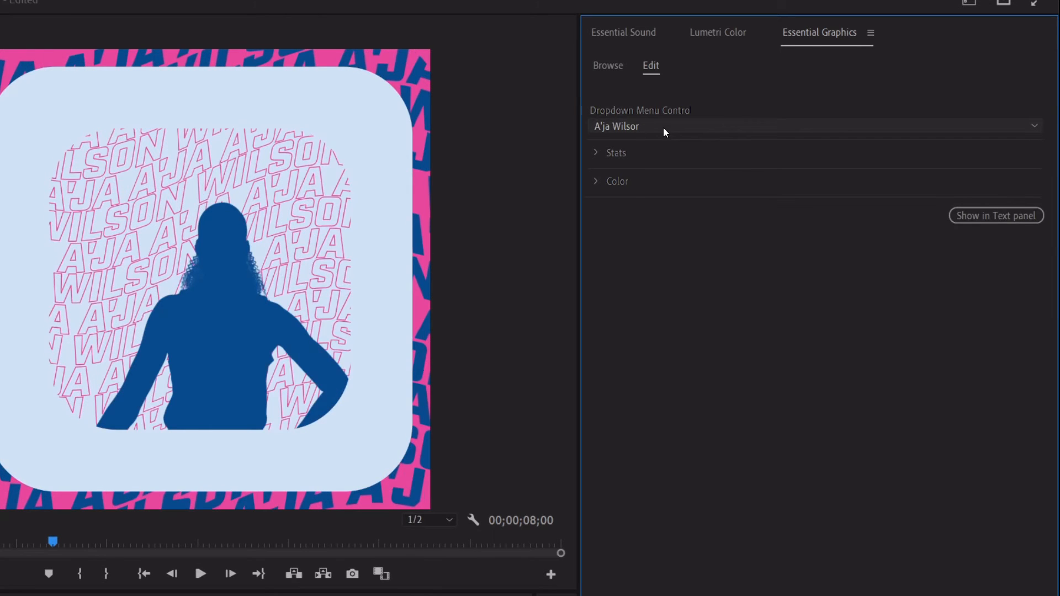
{"action": "left_click", "coordinate": [816, 126]}
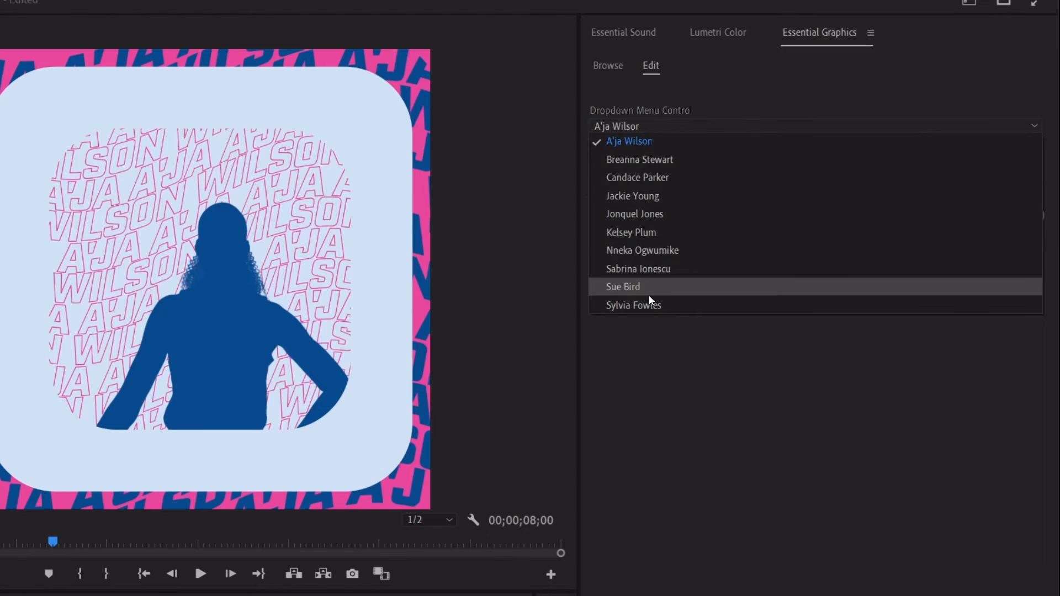
{"action": "left_click", "coordinate": [623, 288]}
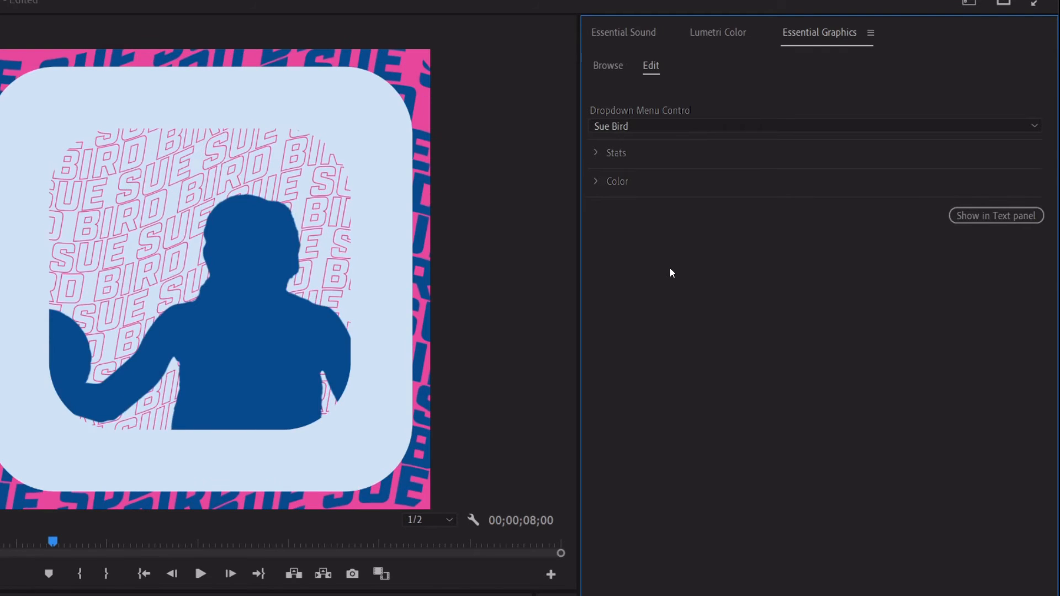
{"action": "left_click", "coordinate": [812, 126]}
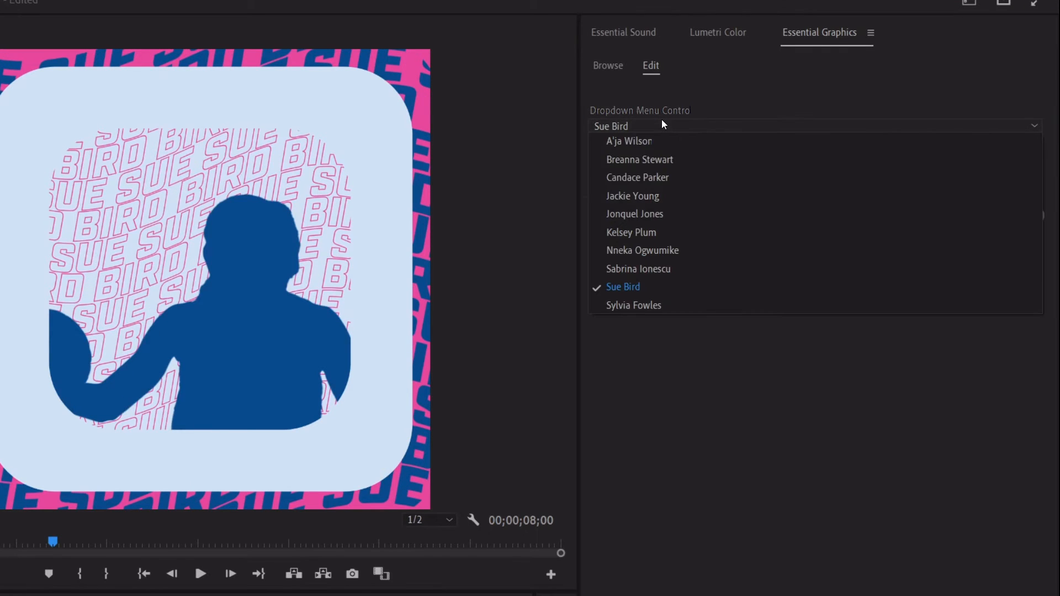
{"action": "mouse_move", "coordinate": [639, 159]}
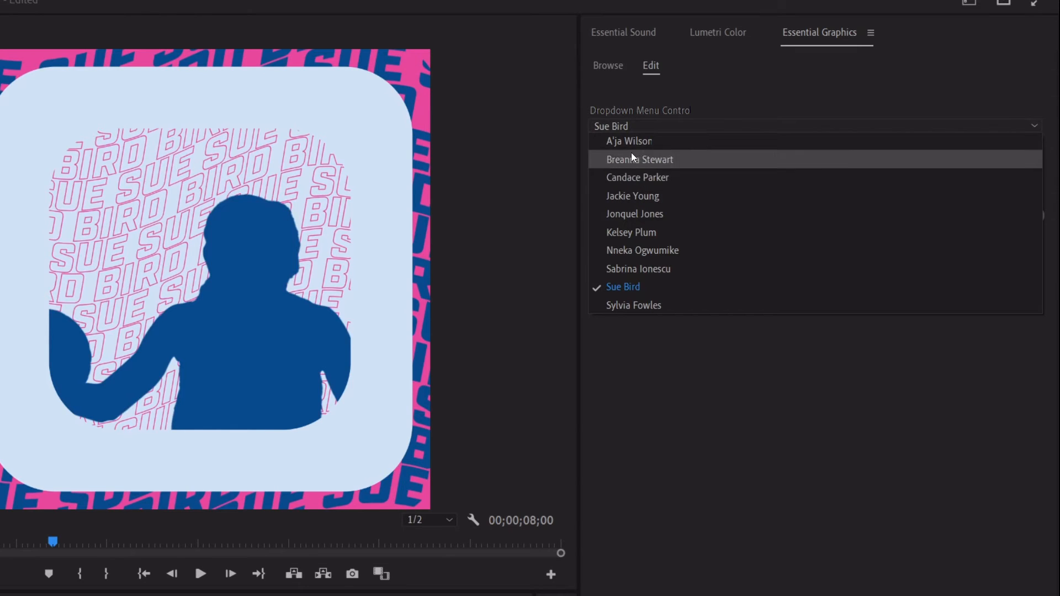
{"action": "left_click", "coordinate": [628, 140]}
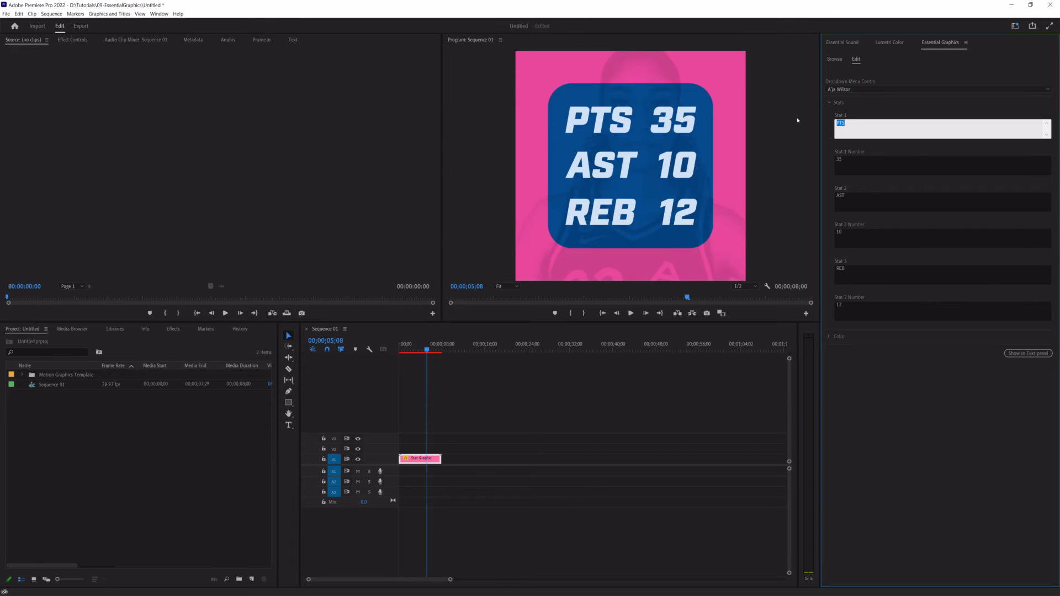
- Trial Stat 1 as 'AST' with number 45, then restore PTS 35
{"action": "type", "text": "AST"}
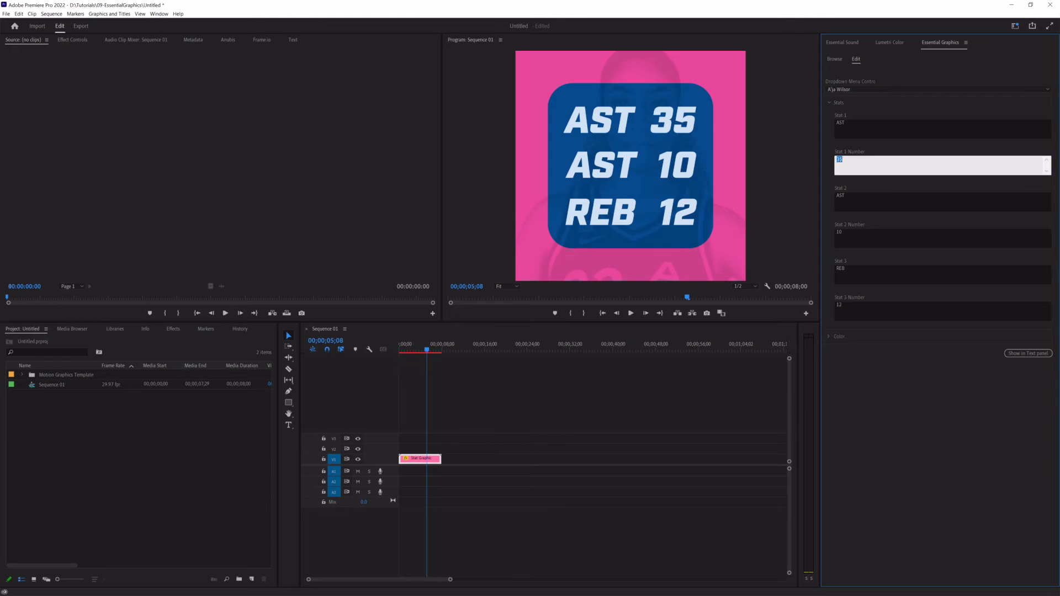
{"action": "type", "text": "45"}
{"action": "left_click", "coordinate": [942, 128]}
{"action": "type", "text": "PTS"}
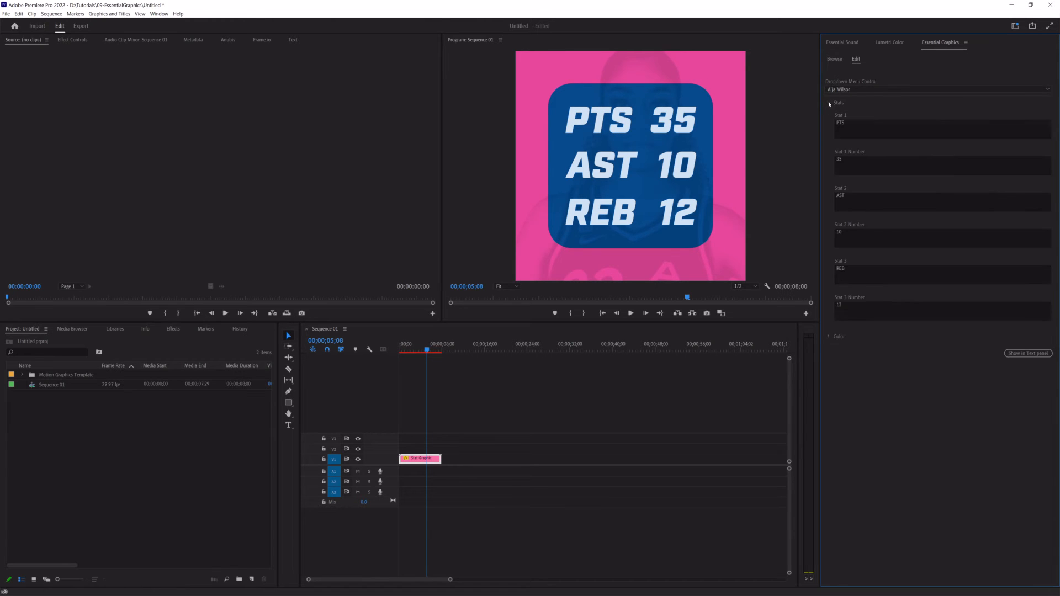
- Set the Primary Color to a dark colour for the stat text
{"action": "left_click", "coordinate": [829, 336]}
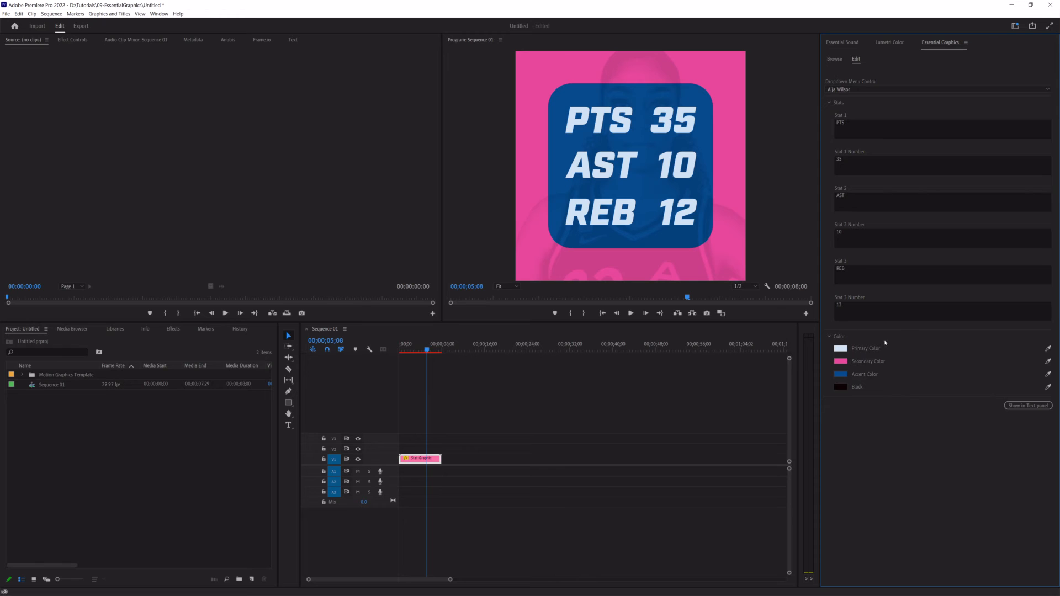
{"action": "mouse_move", "coordinate": [929, 359]}
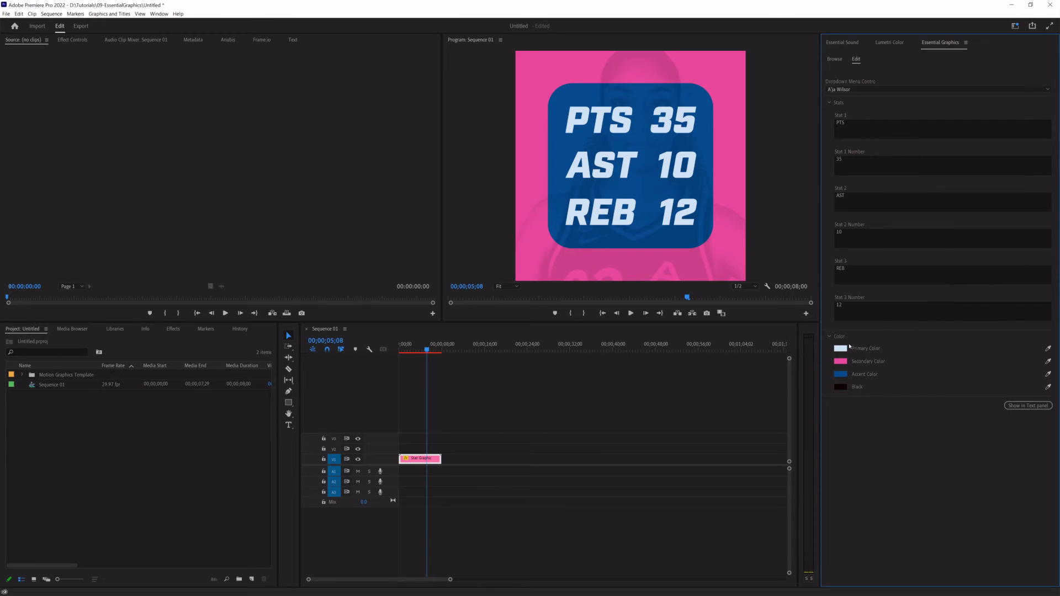
{"action": "left_click", "coordinate": [840, 348]}
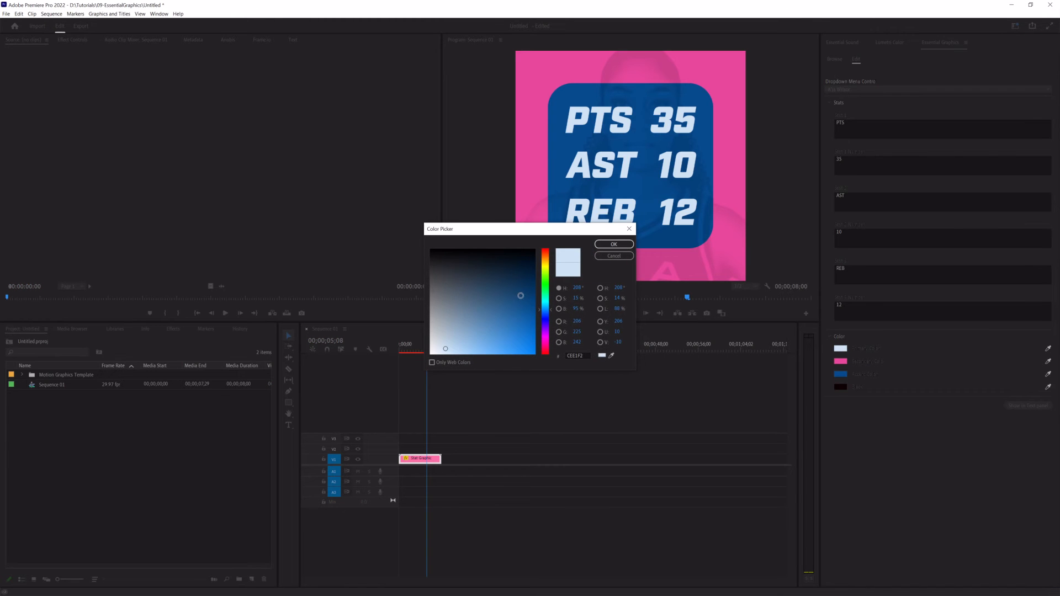
{"action": "left_click", "coordinate": [613, 244]}
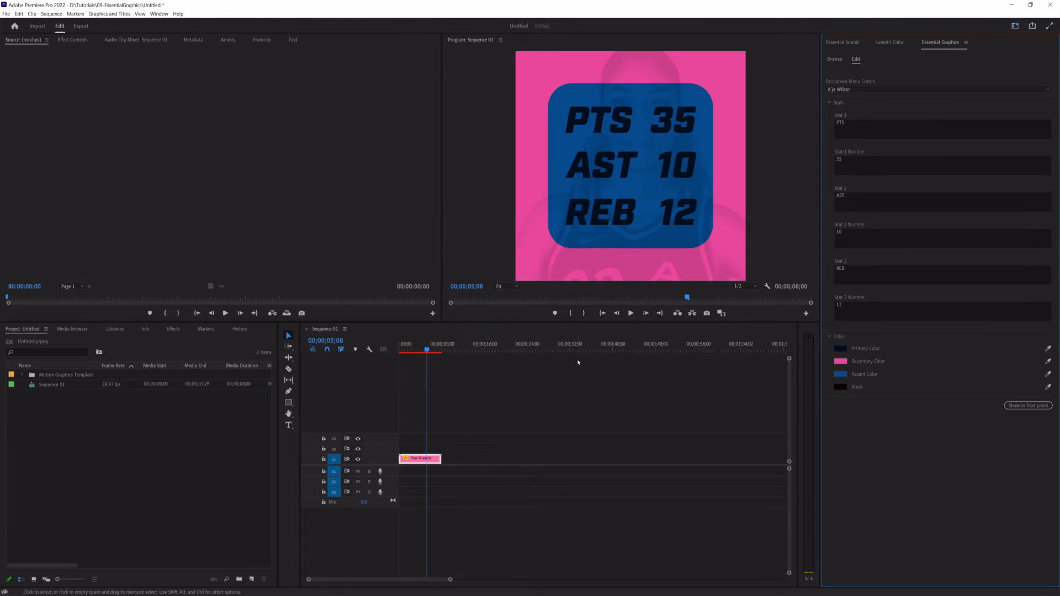
- Preview a yellow Secondary Color background, then revert to the original pink
{"action": "left_click", "coordinate": [840, 361]}
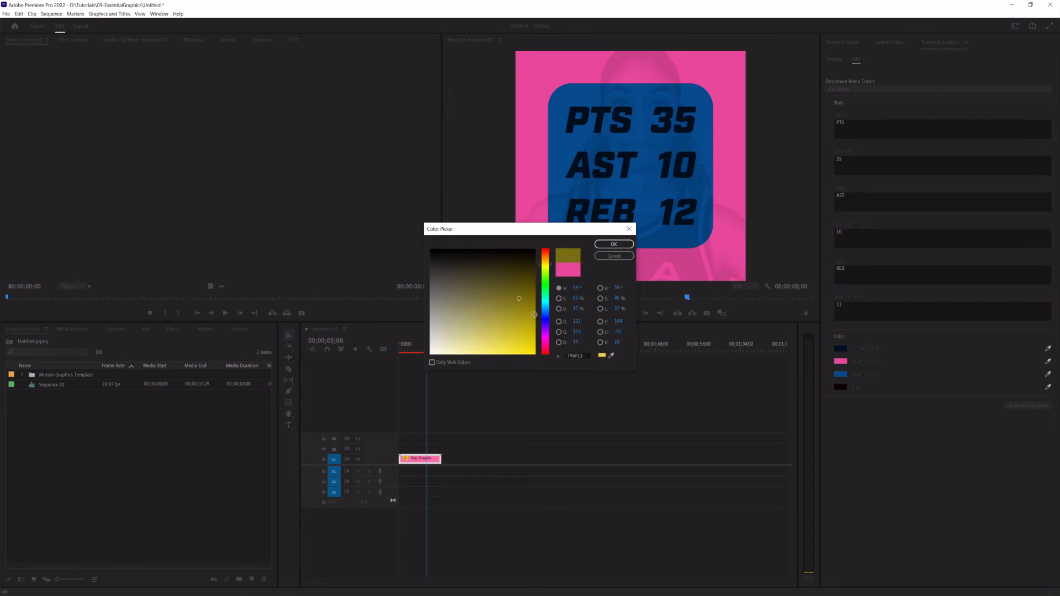
{"action": "left_click", "coordinate": [613, 243]}
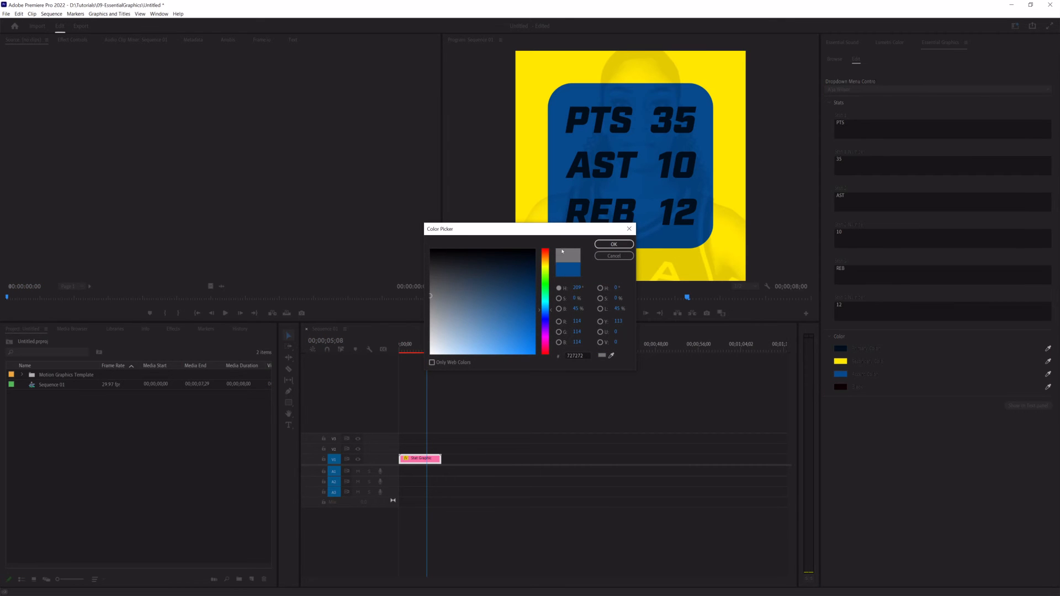
{"action": "left_click", "coordinate": [613, 243]}
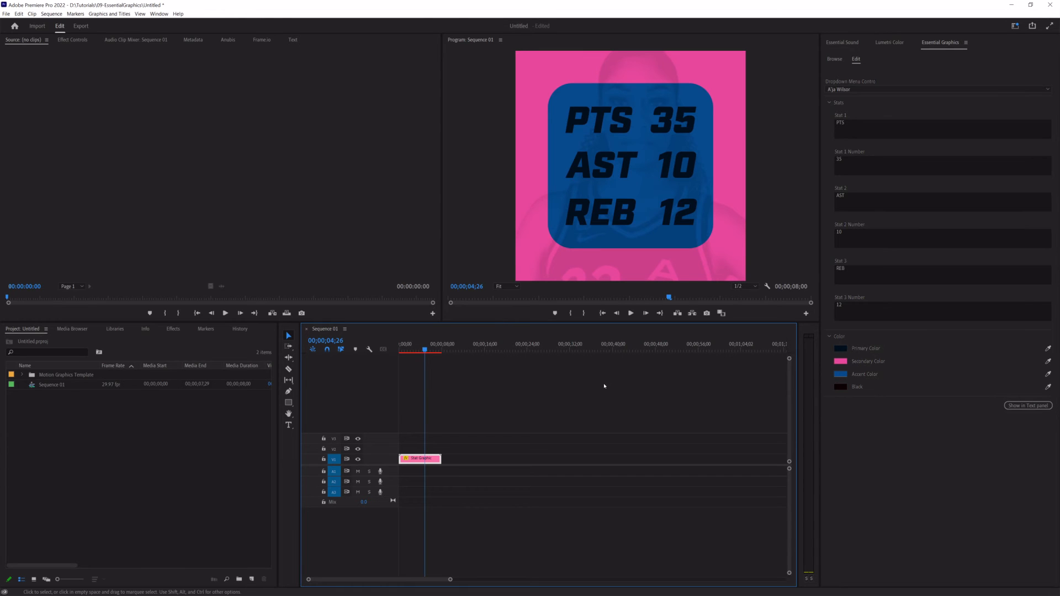
{"action": "left_click", "coordinate": [841, 348]}
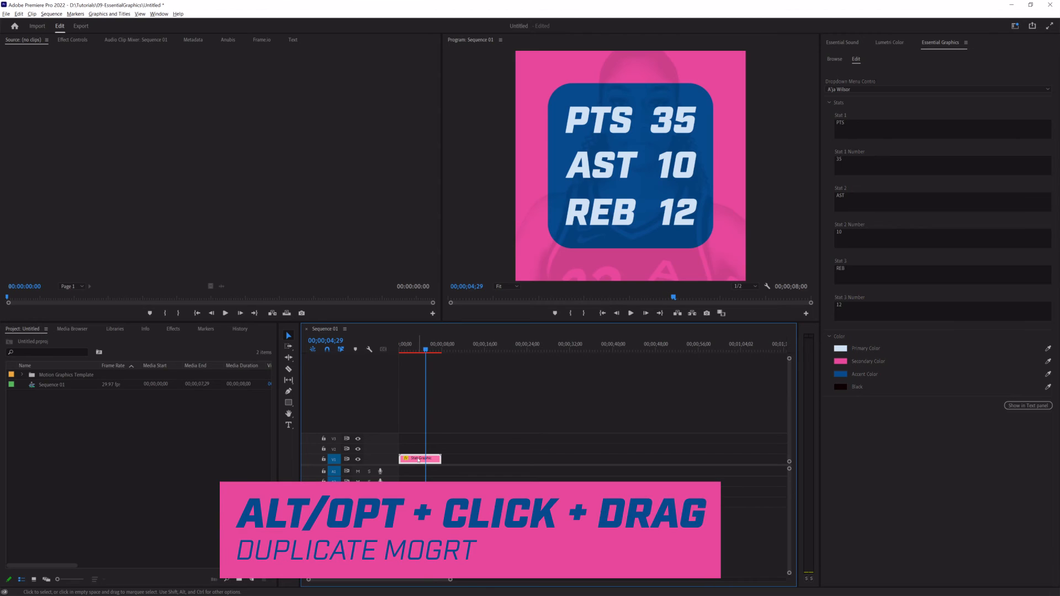
- Duplicate the stat graphic later on V1 and set the copy's player to Candace Parker
{"action": "left_click_drag", "start_coordinate": [420, 458], "coordinate": [504, 459]}
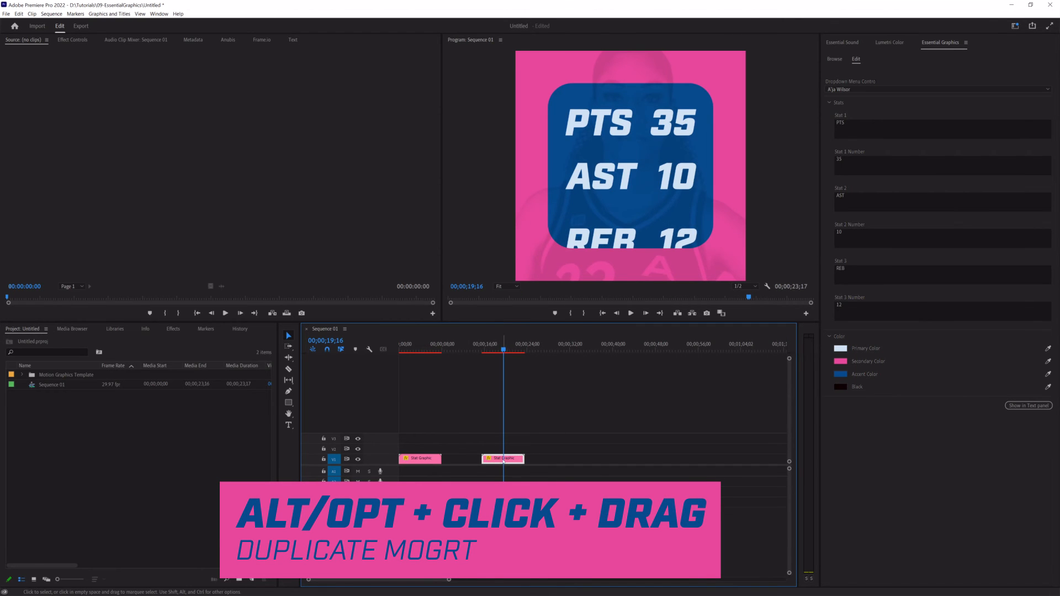
{"action": "left_click", "coordinate": [938, 88]}
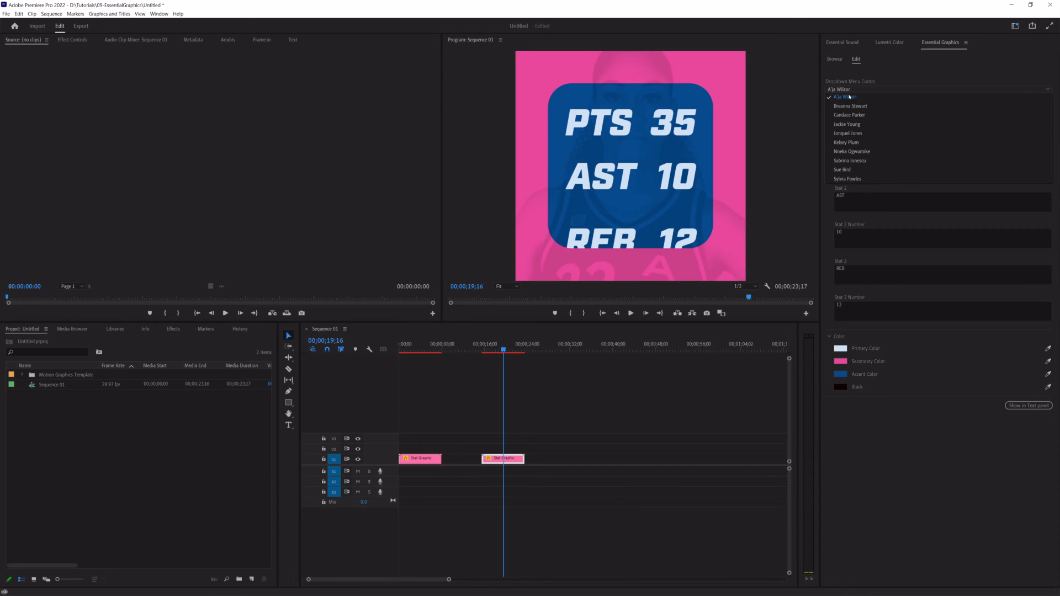
{"action": "left_click", "coordinate": [850, 115]}
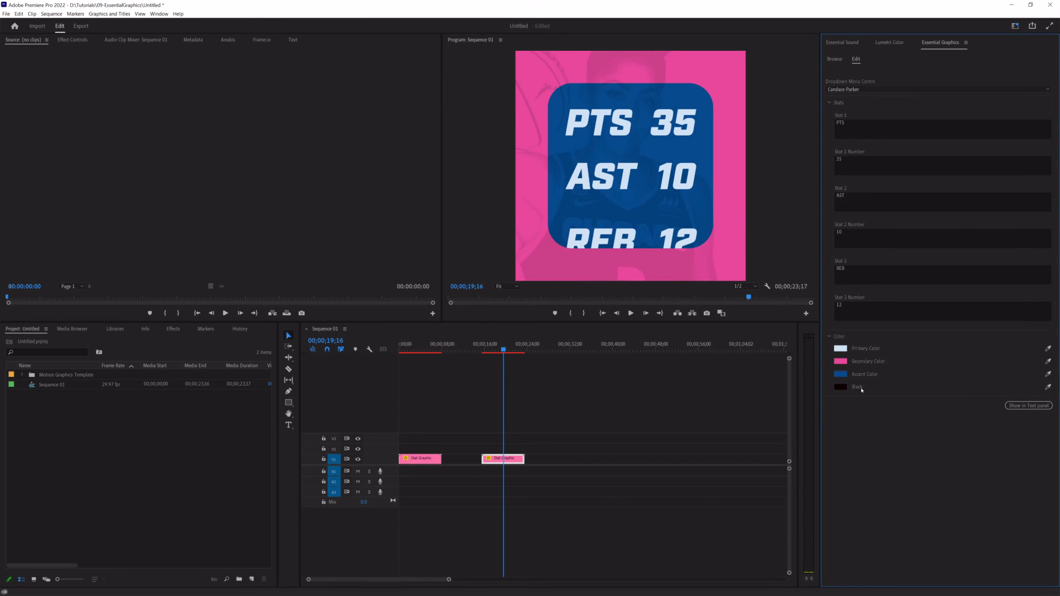
{"action": "left_click", "coordinate": [424, 345]}
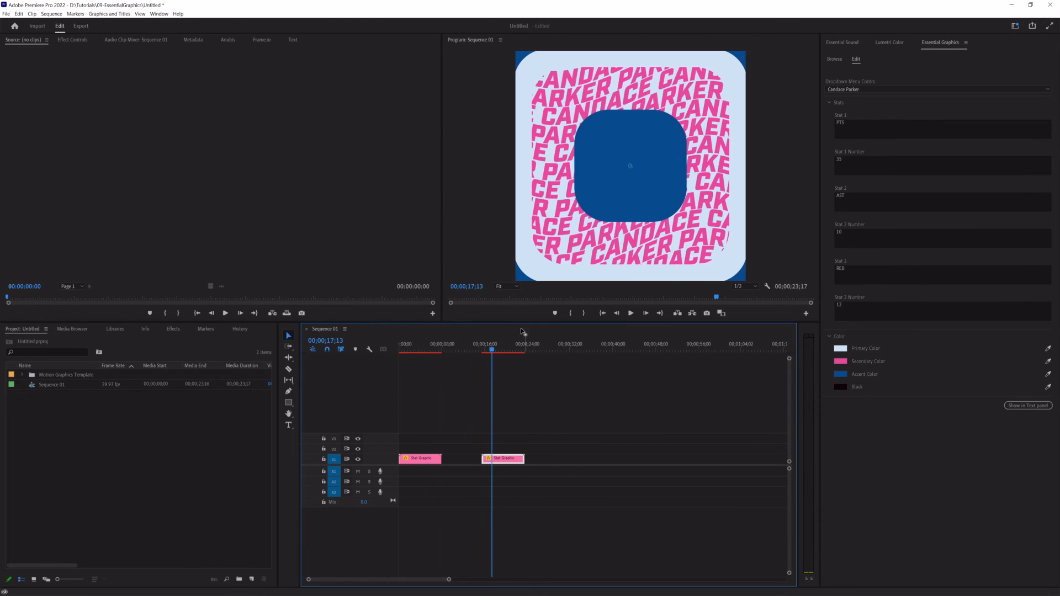
{"action": "left_click", "coordinate": [506, 350]}
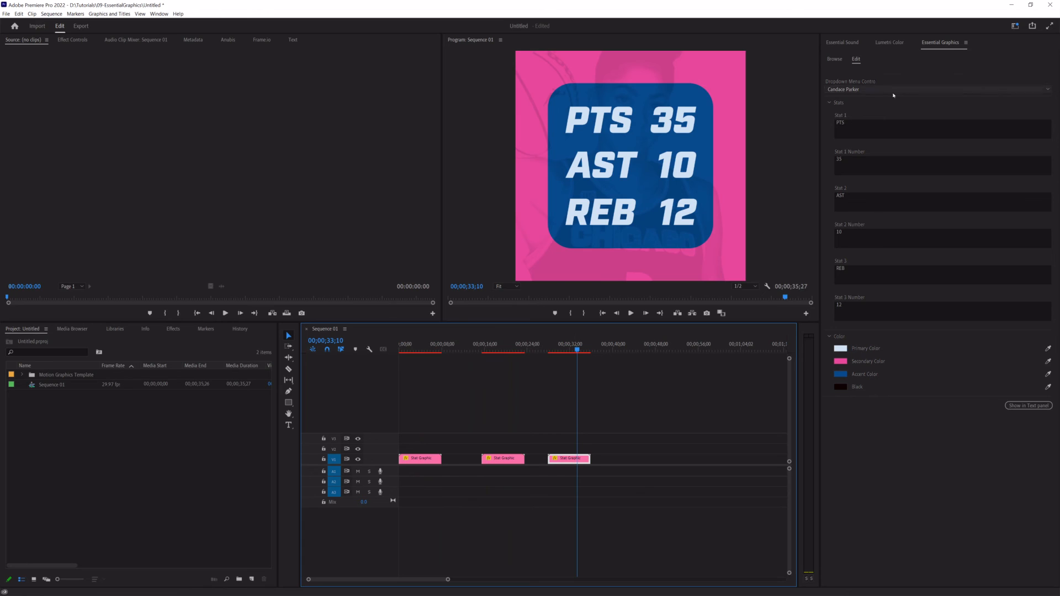
- Set the third instance's player dropdown to Sue Bird
{"action": "left_click", "coordinate": [939, 89]}
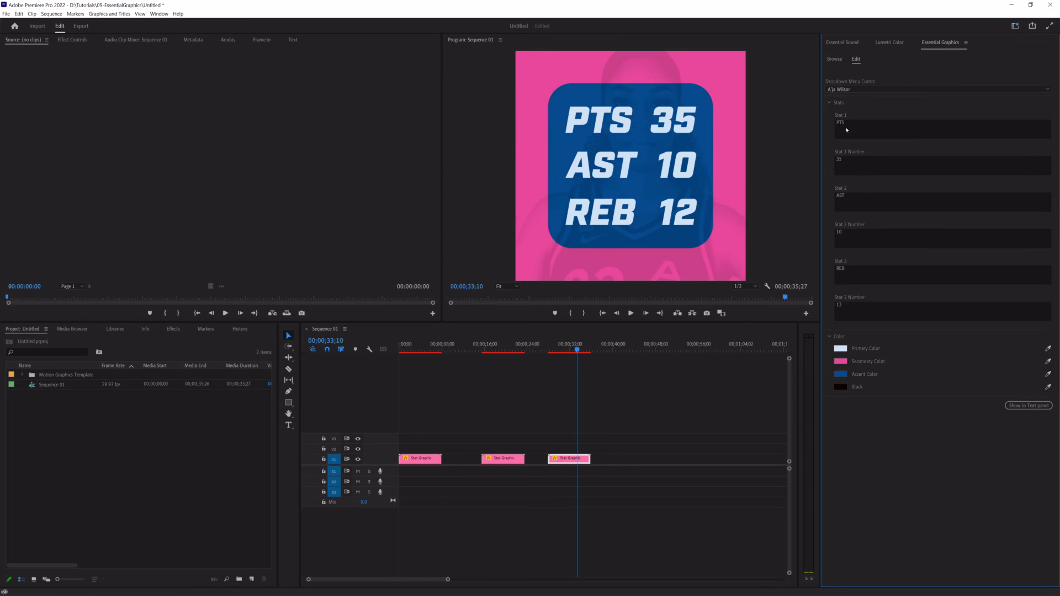
{"action": "left_click", "coordinate": [938, 90]}
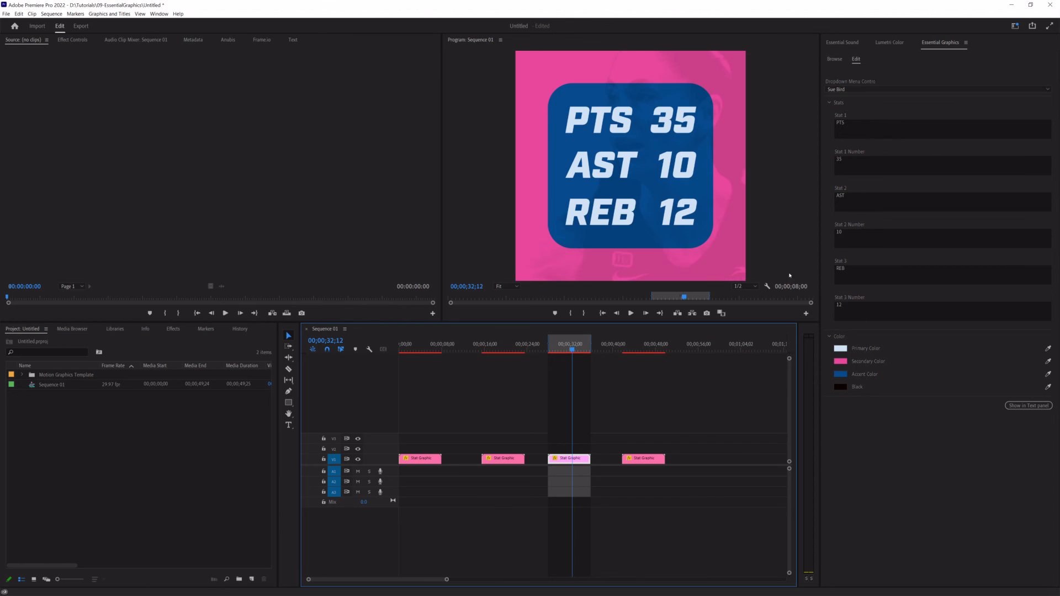
{"action": "mouse_move", "coordinate": [587, 321]}
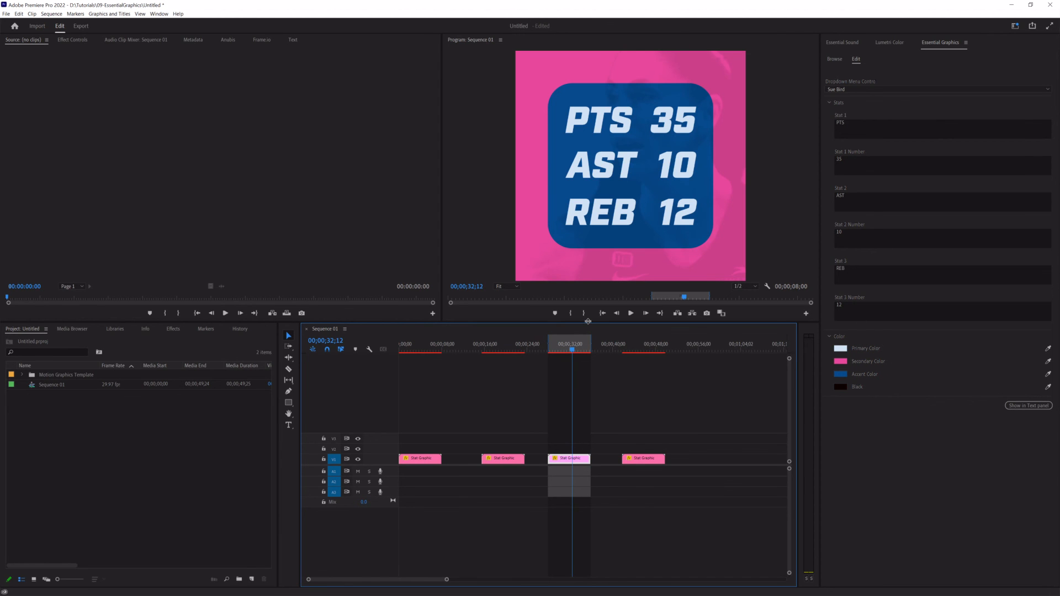